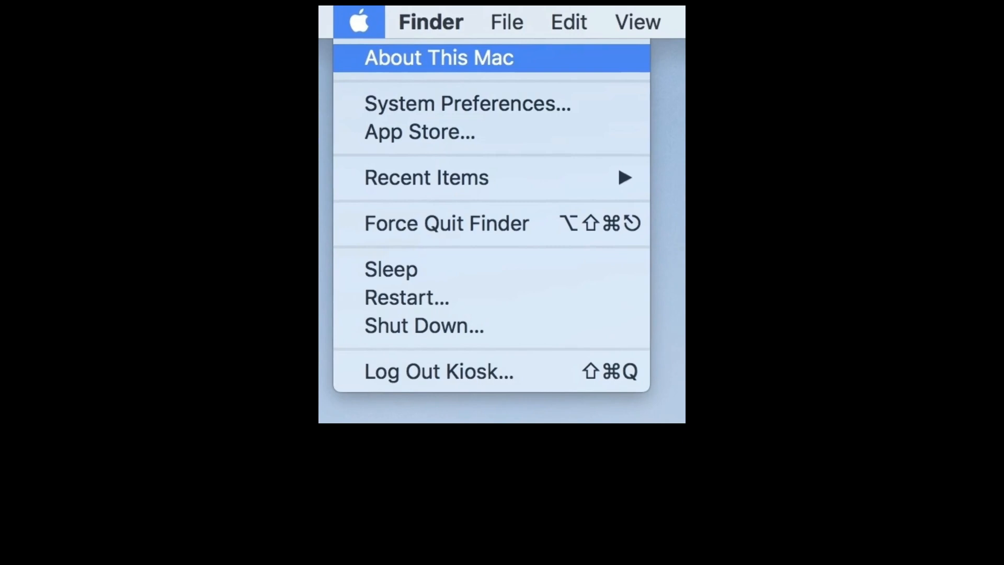
- Bring up the Force Quit Applications window with Messages selected to quit
{"action": "left_click", "coordinate": [447, 222]}
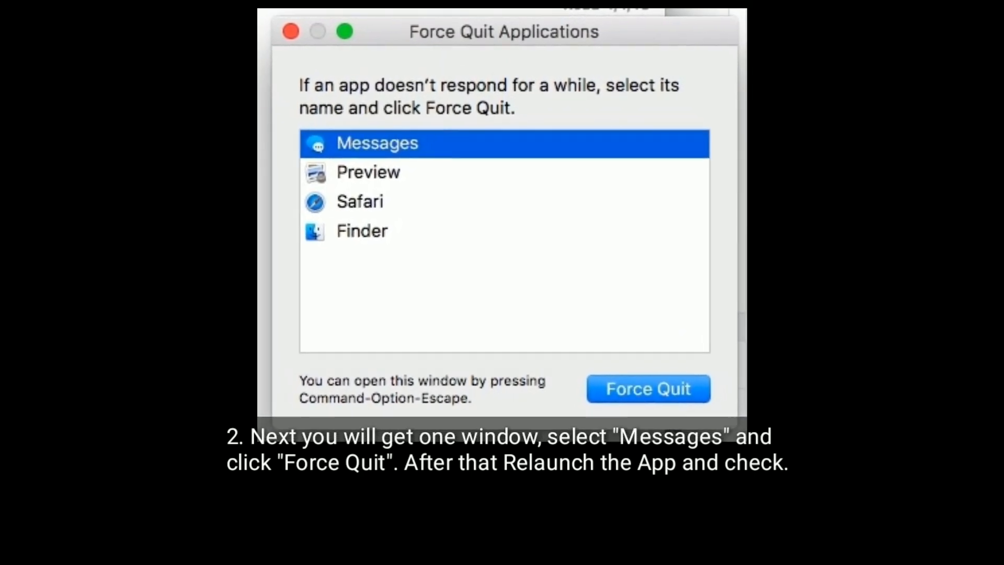
{"action": "left_click", "coordinate": [321, 24]}
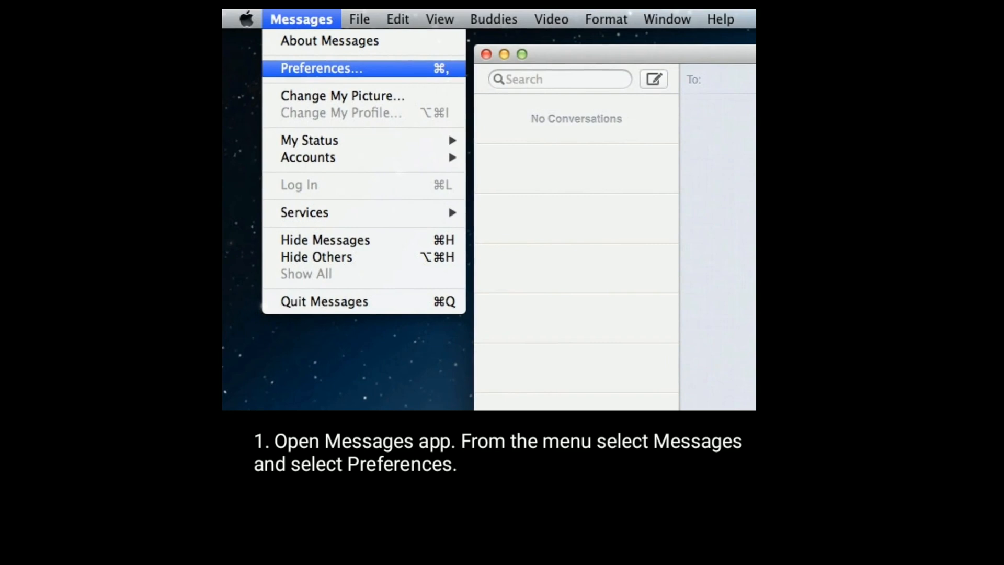
- Show the iMessage account in Messages Preferences > Accounts, ready to Sign Out
{"action": "left_click", "coordinate": [321, 68]}
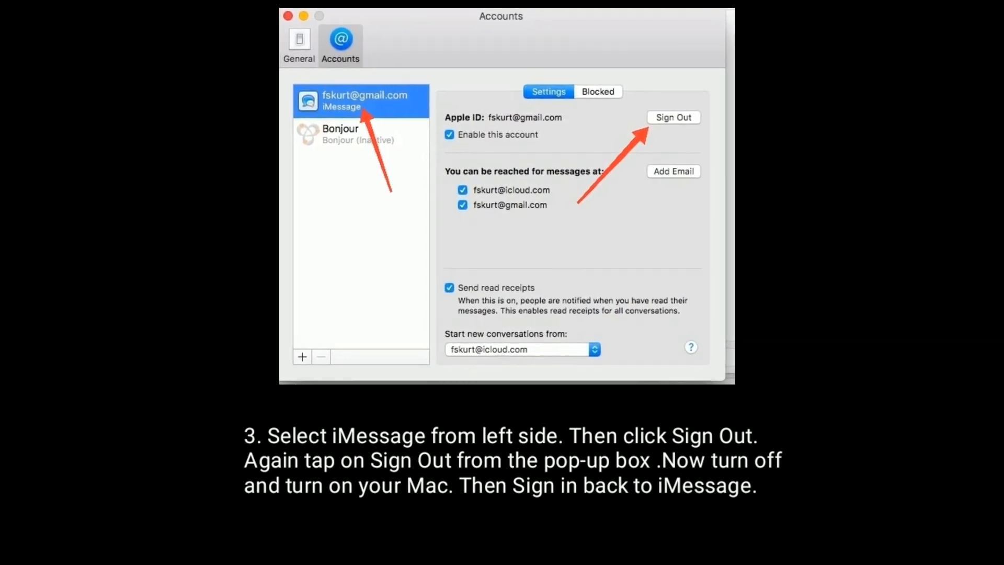
{"action": "left_click", "coordinate": [672, 117]}
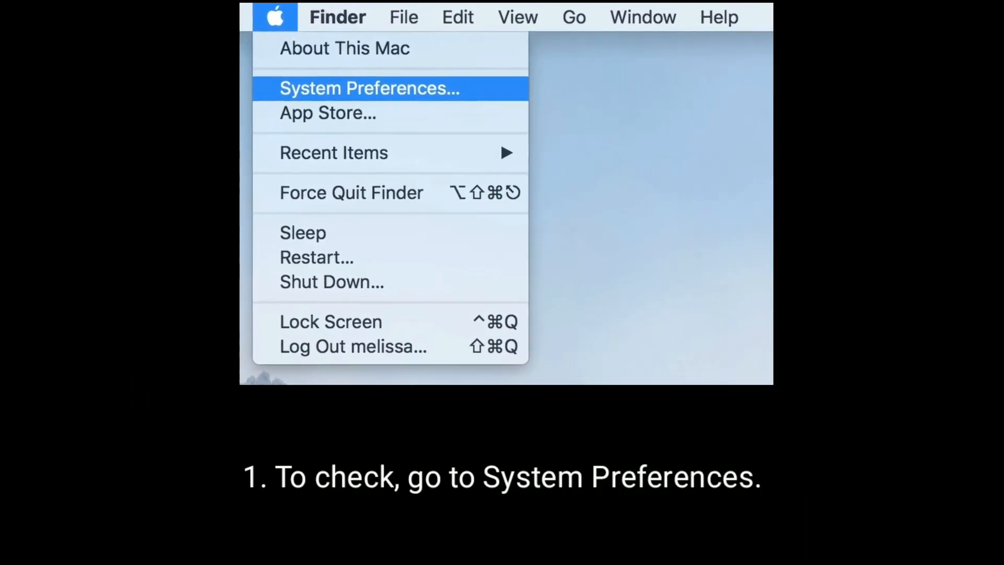
- Reach the Date & Time pane from the System Preferences overview
{"action": "left_click", "coordinate": [369, 88]}
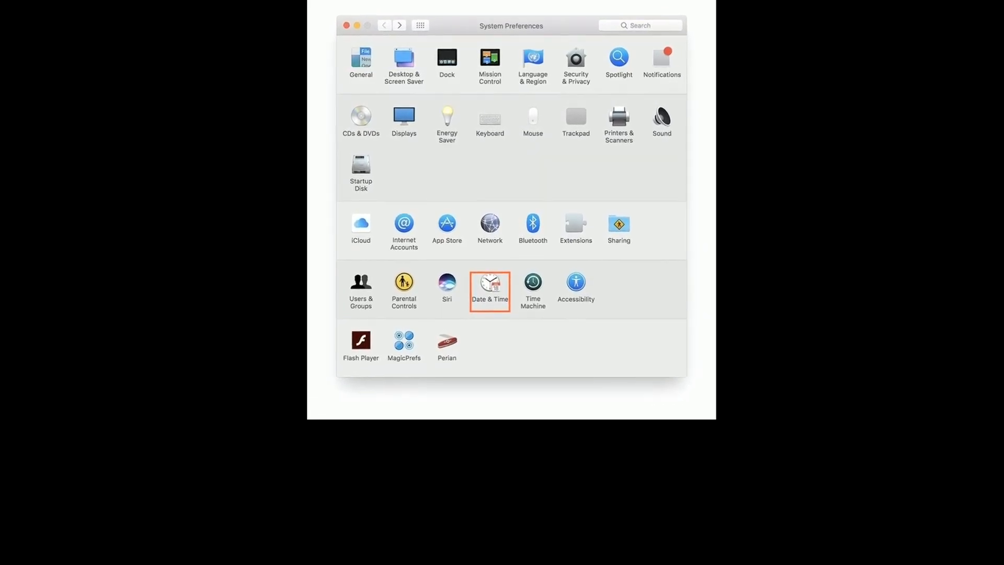
{"action": "left_click", "coordinate": [489, 284]}
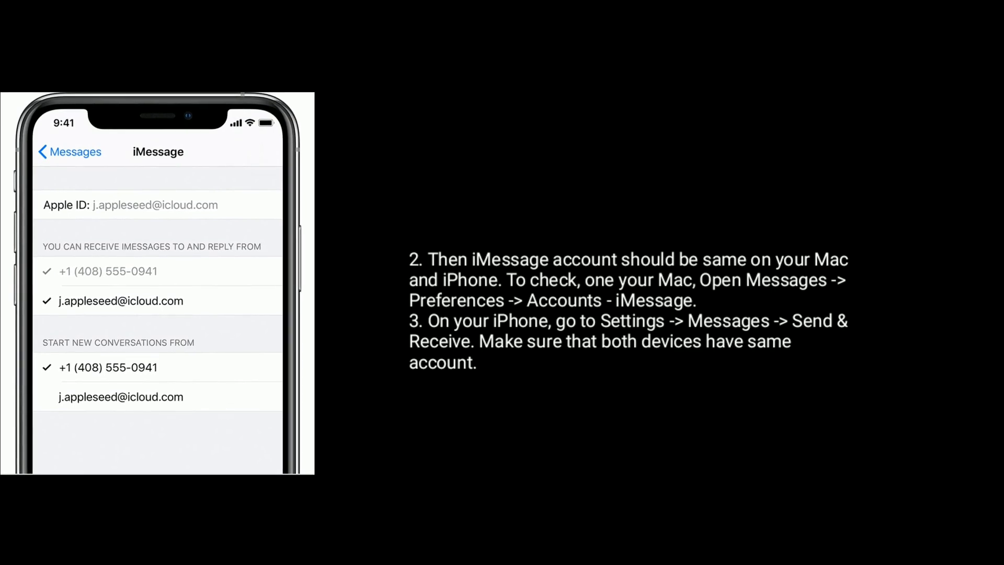
- Review the iPhone's iMessage Send & Receive addresses against the Mac's Apple ID
{"action": "left_click", "coordinate": [300, 20]}
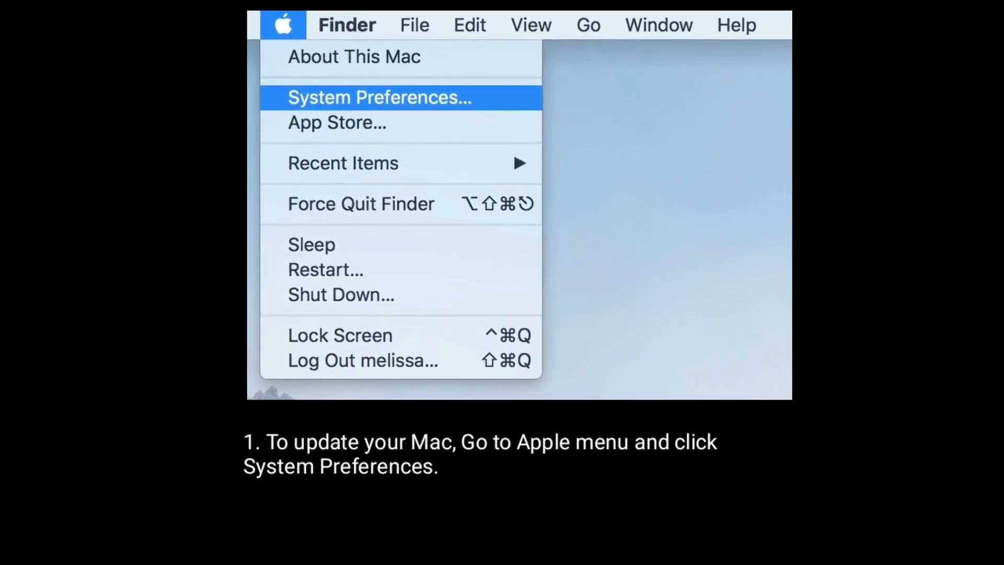
- Show the Software Update pane with the macOS Catalina upgrade available
{"action": "left_click", "coordinate": [378, 96]}
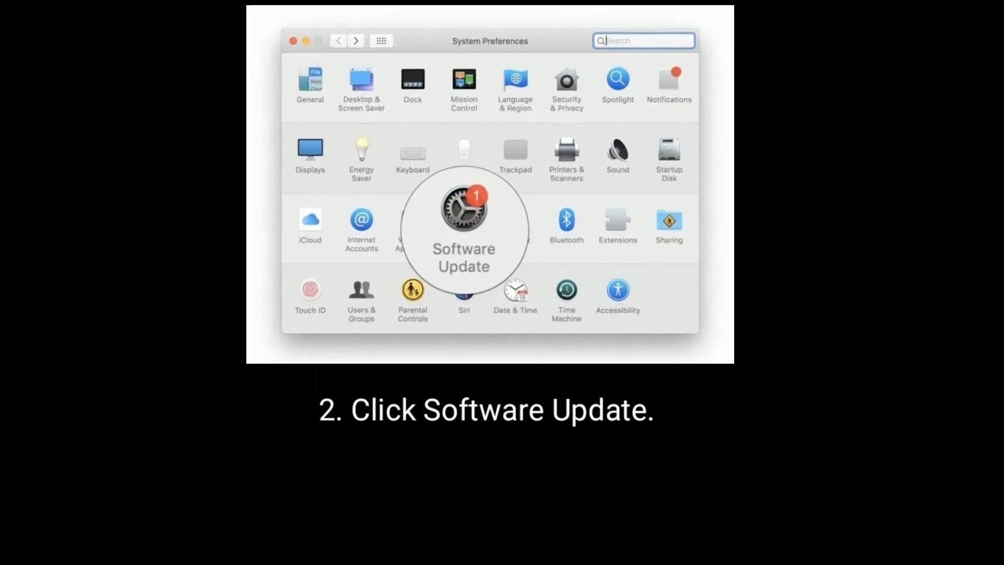
{"action": "left_click", "coordinate": [464, 220]}
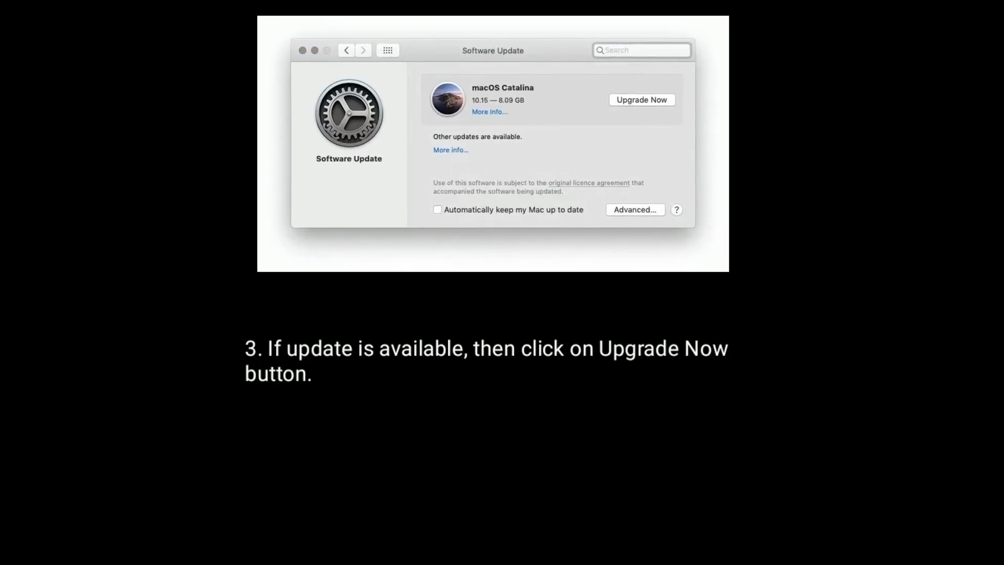